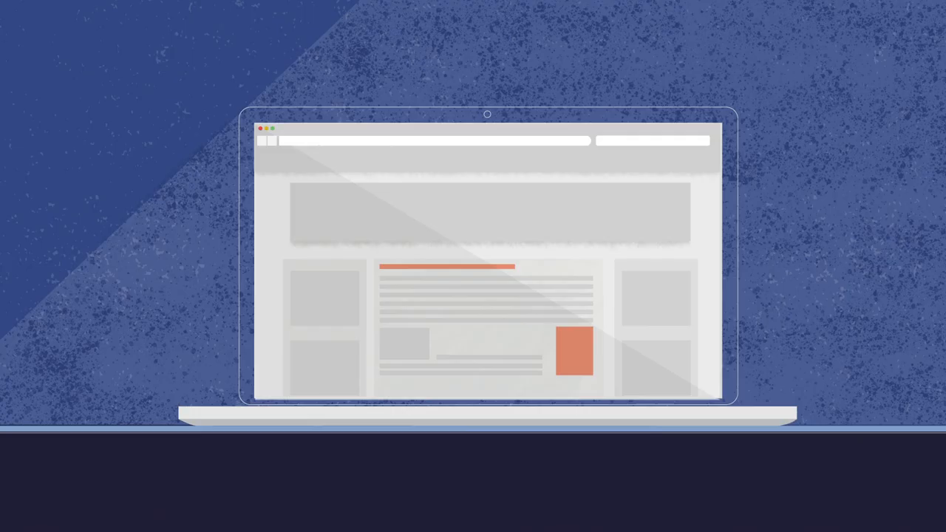
Sign in as an existing customer and submit the mobile number
{"action": "left_click", "coordinate": [654, 297]}
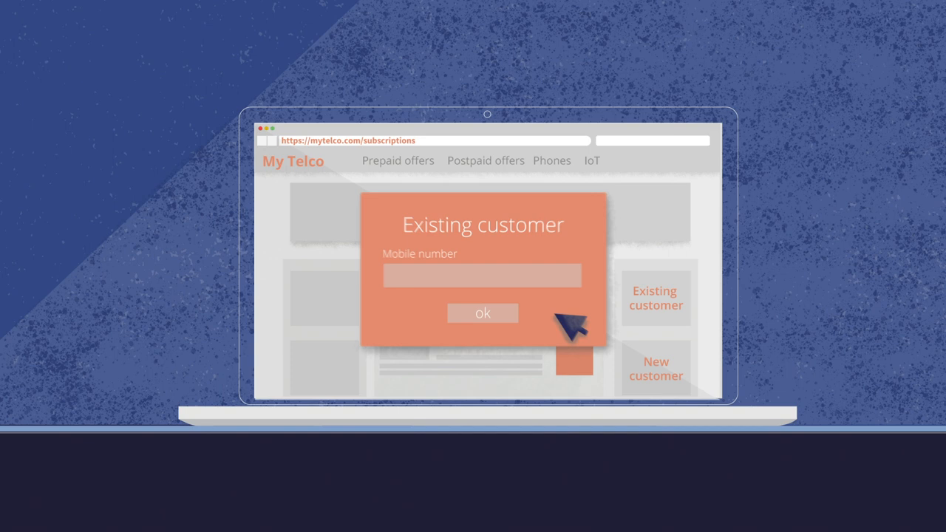
{"action": "left_click", "coordinate": [481, 313]}
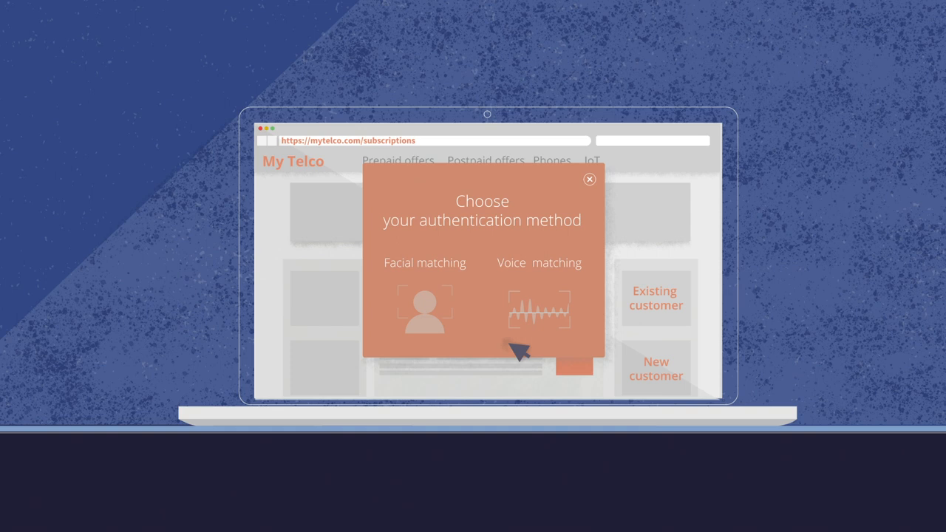
Choose facial or voice matching to complete the identity check
{"action": "left_click", "coordinate": [424, 302]}
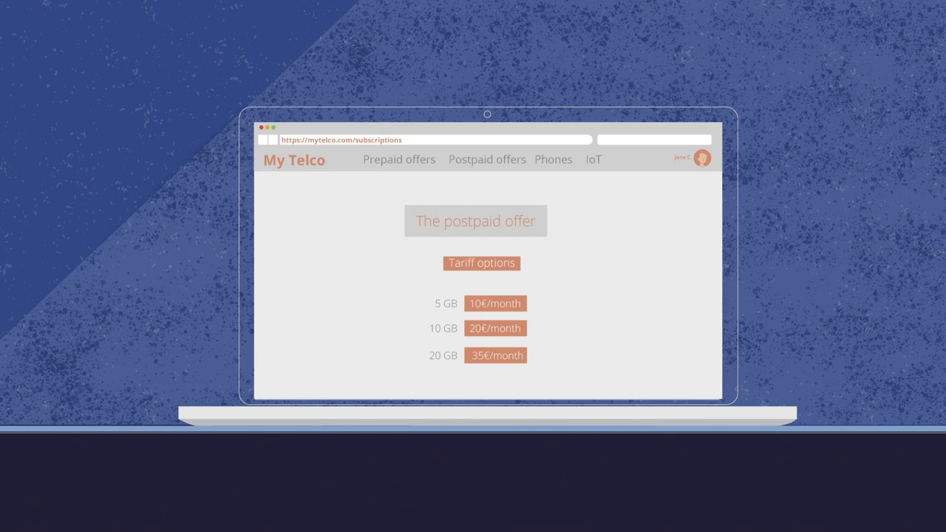
Select the 20 GB tariff at 35€/month on the postpaid offer page
{"action": "left_click", "coordinate": [496, 355]}
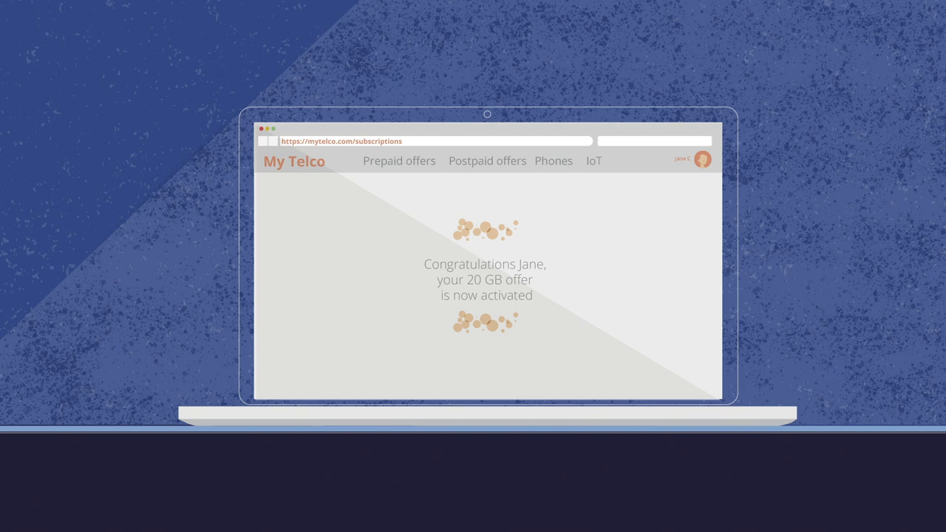